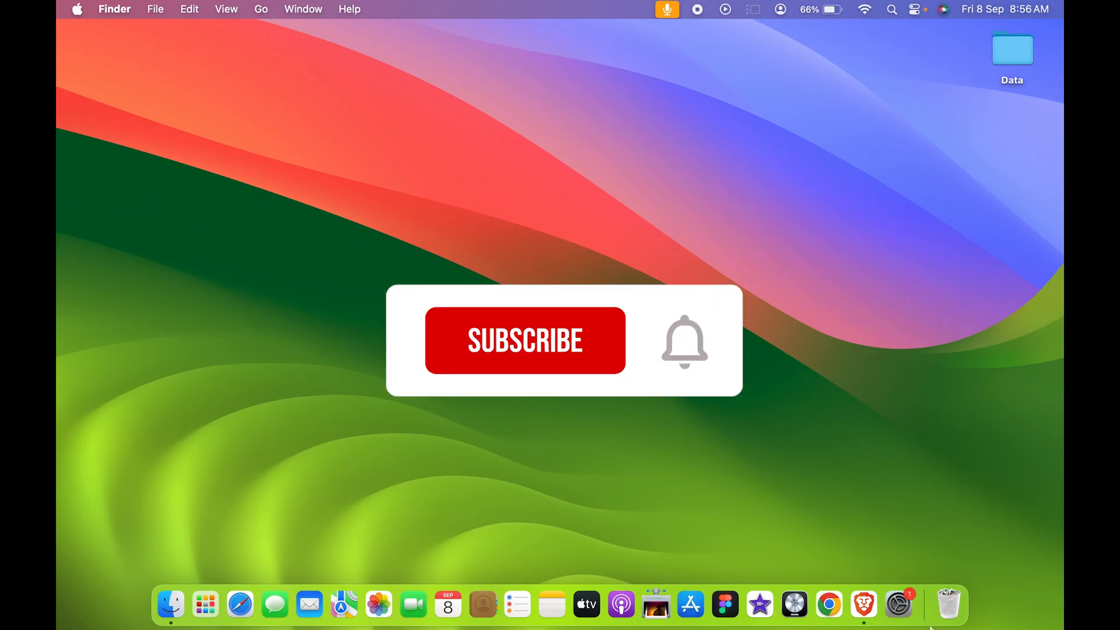
- Show the Wi-Fi menu from the menu bar with the known networks listed
left_click(524, 341)
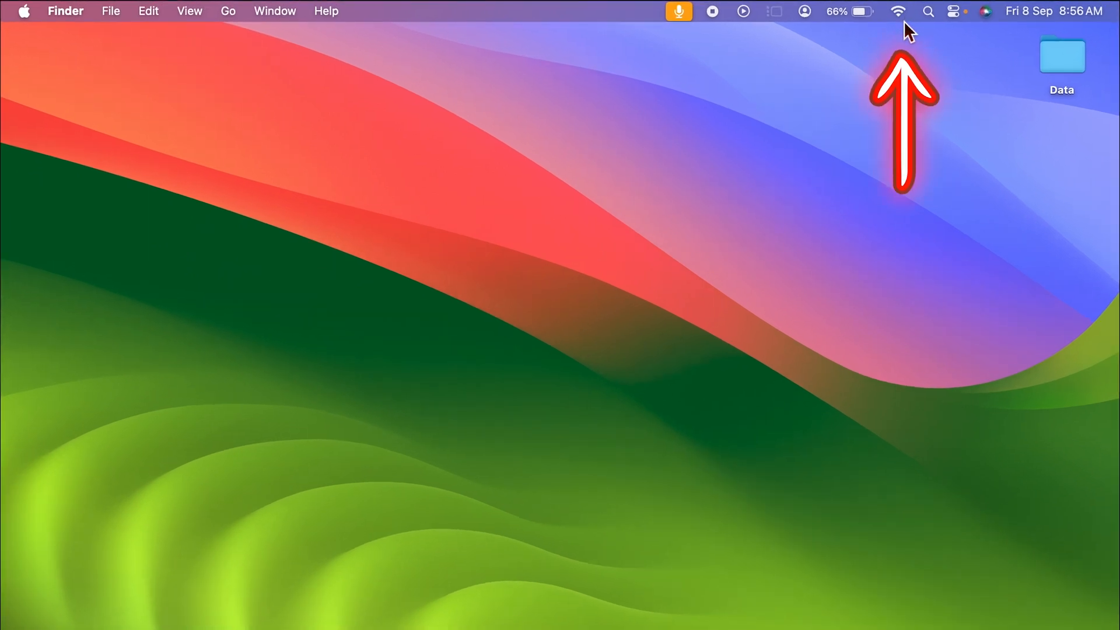
left_click(897, 11)
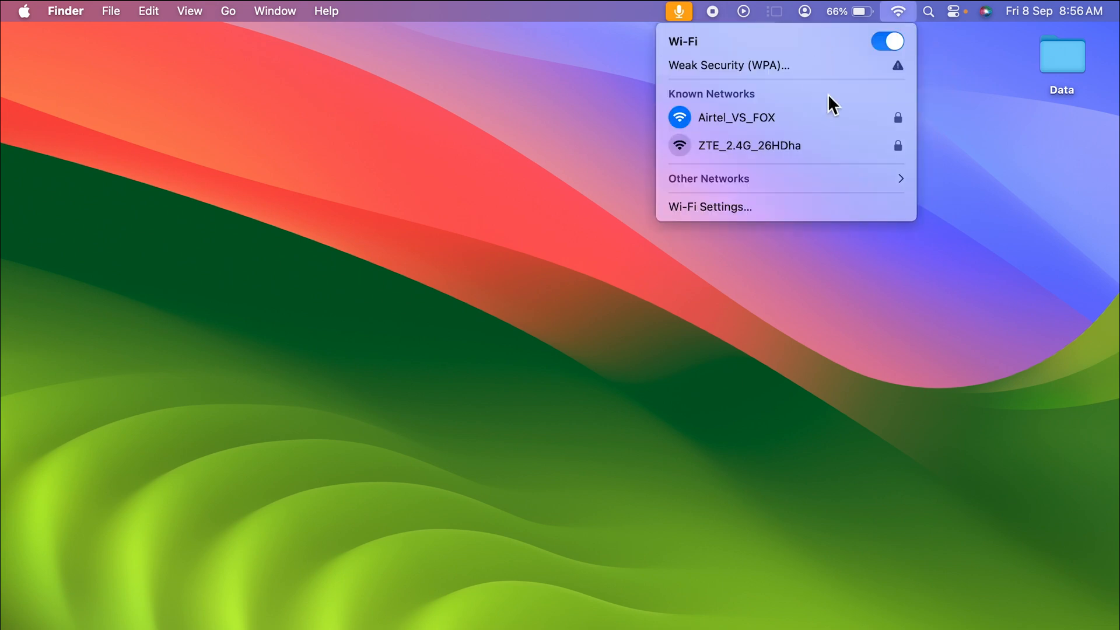
mouse_move(758, 216)
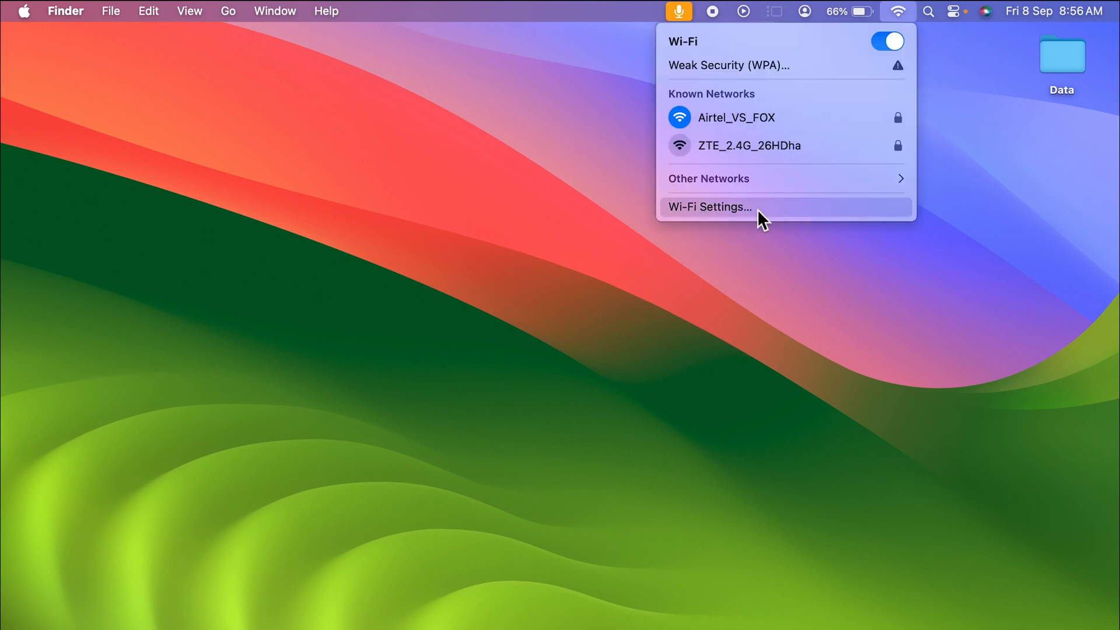
mouse_move(796, 214)
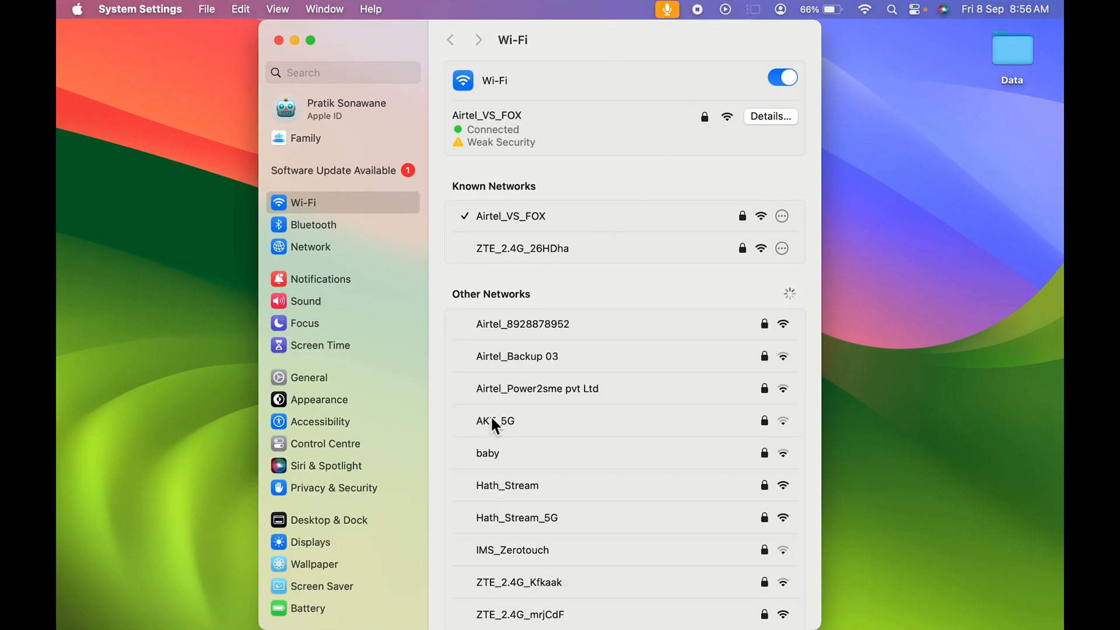
mouse_move(642, 168)
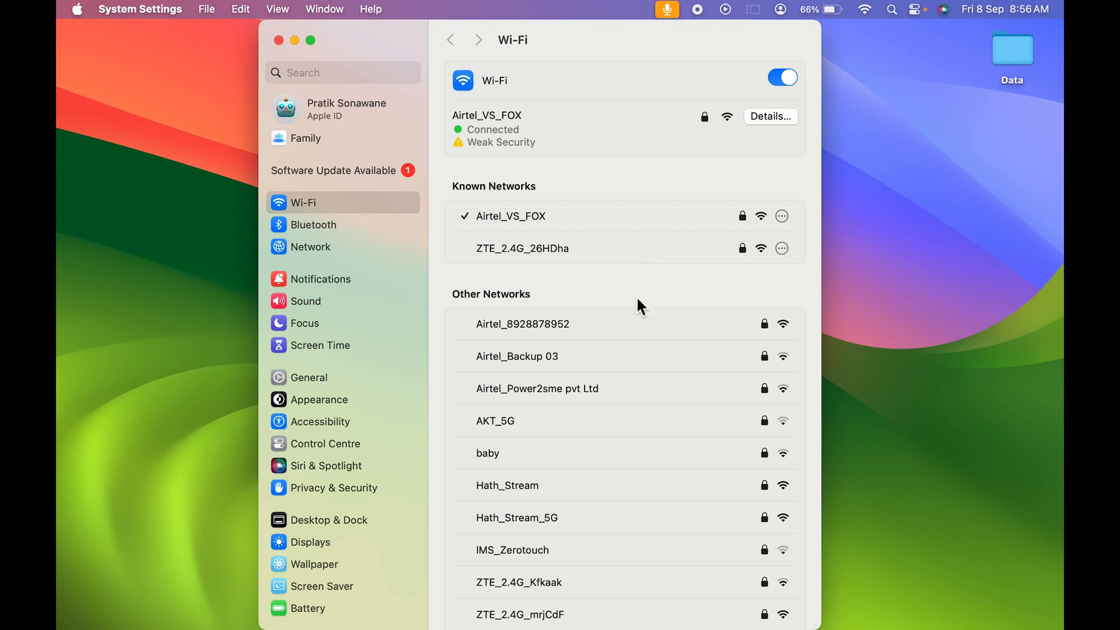
- Scroll the Wi-Fi page down and open the Advanced… Wi-Fi options
scroll("down", 3)
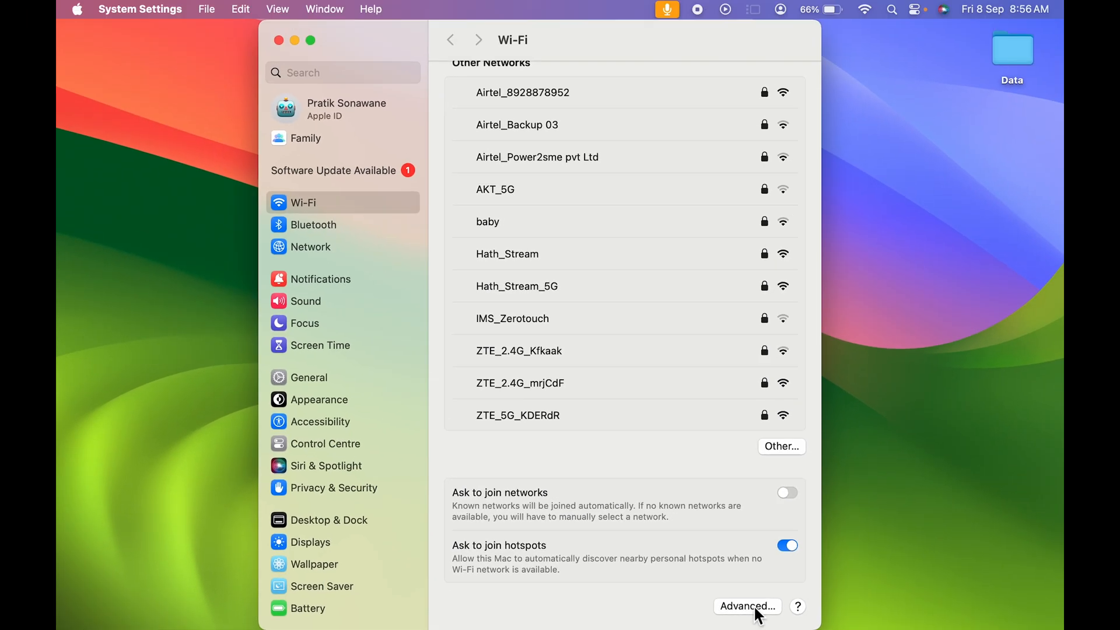
mouse_move(631, 248)
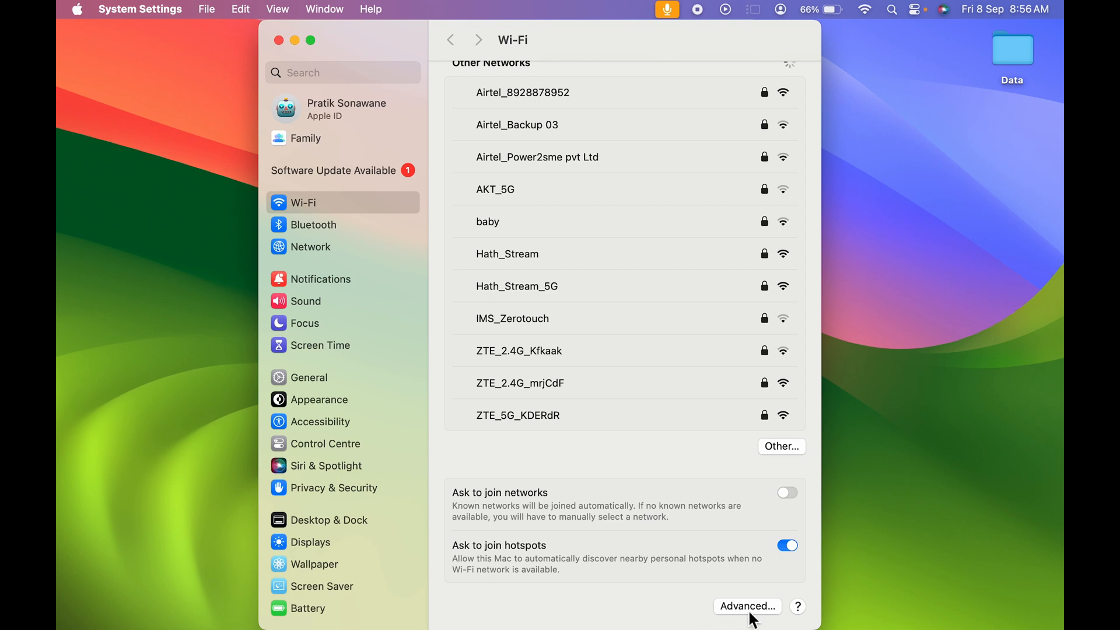
left_click(747, 607)
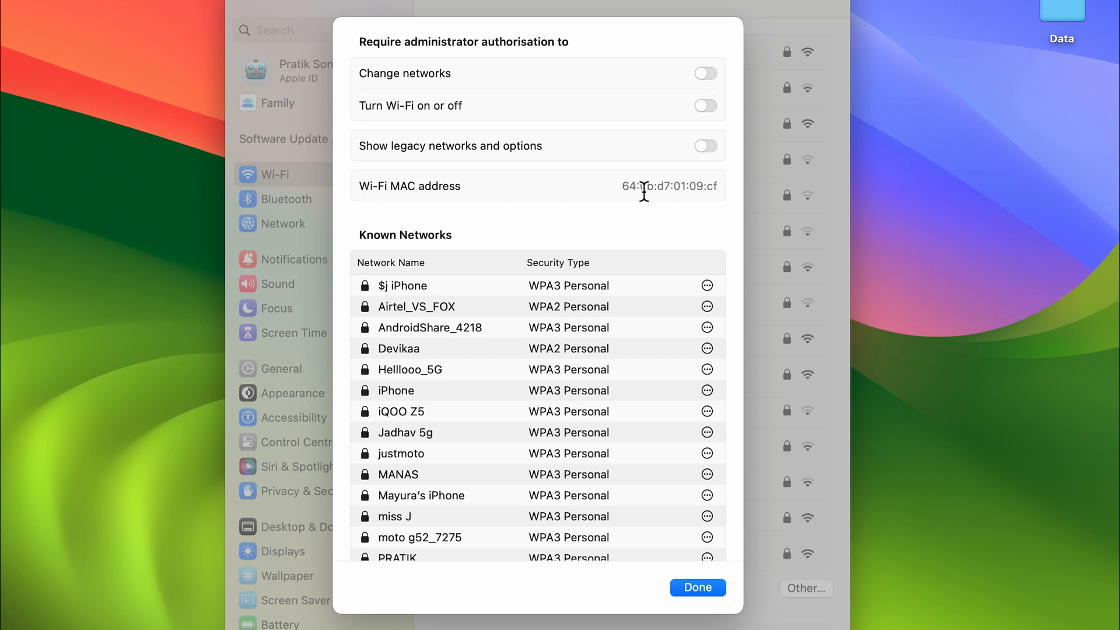
mouse_move(560, 200)
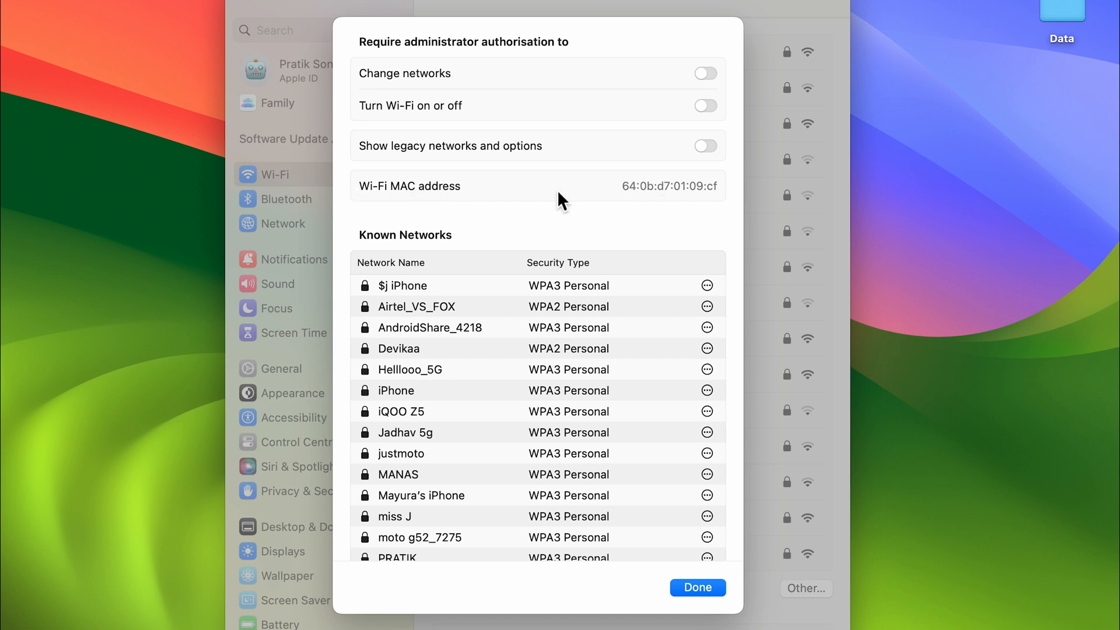
mouse_move(714, 220)
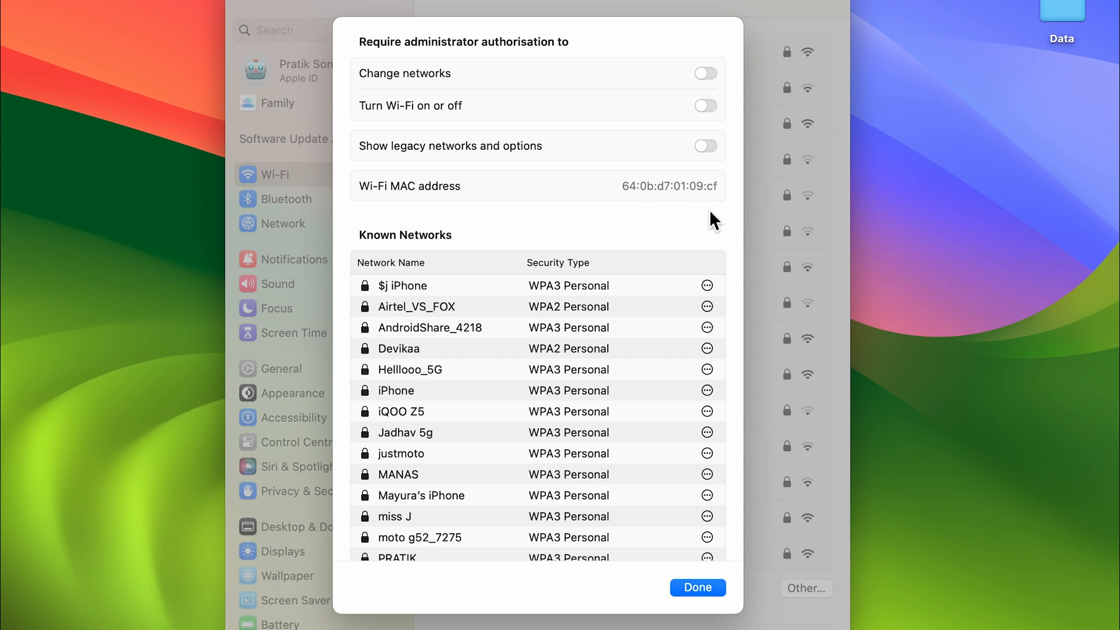
mouse_move(698, 588)
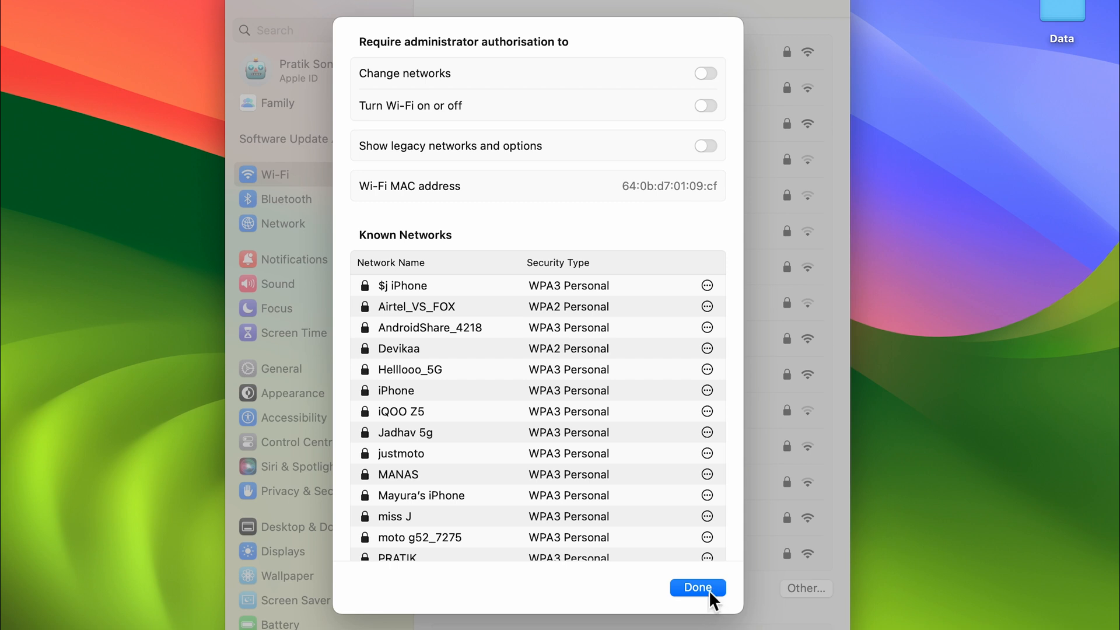
- Confirm the MAC address 64:0b:d7:01:09:cf and dismiss the Advanced sheet with Done
left_click(697, 588)
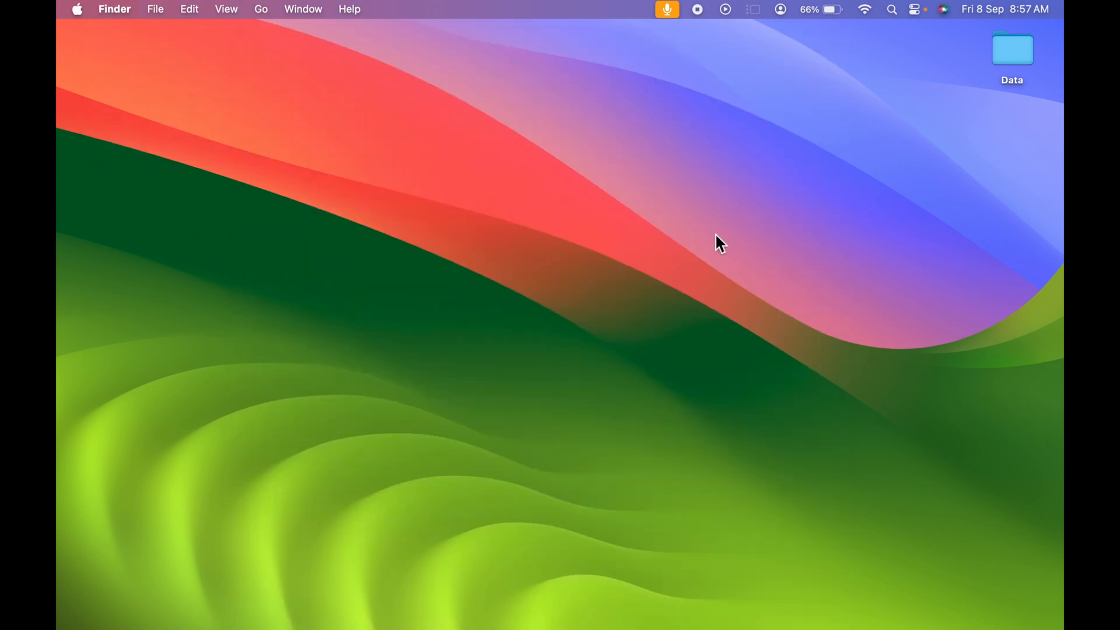
- Glance at the Apple menu, then reopen System Settings from the Dock
left_click(78, 9)
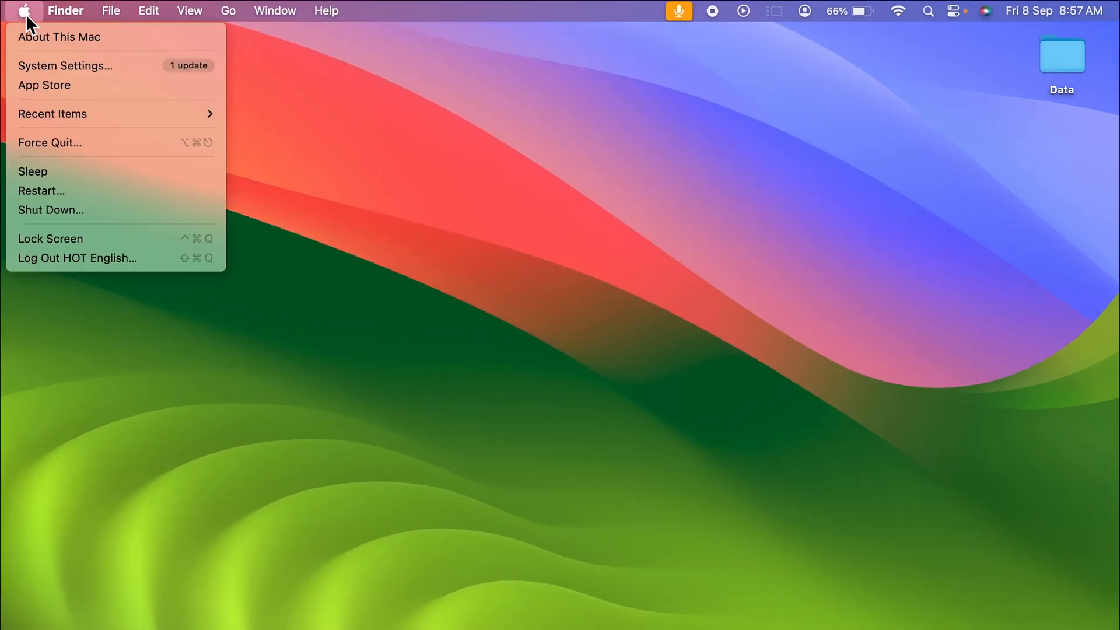
mouse_move(46, 91)
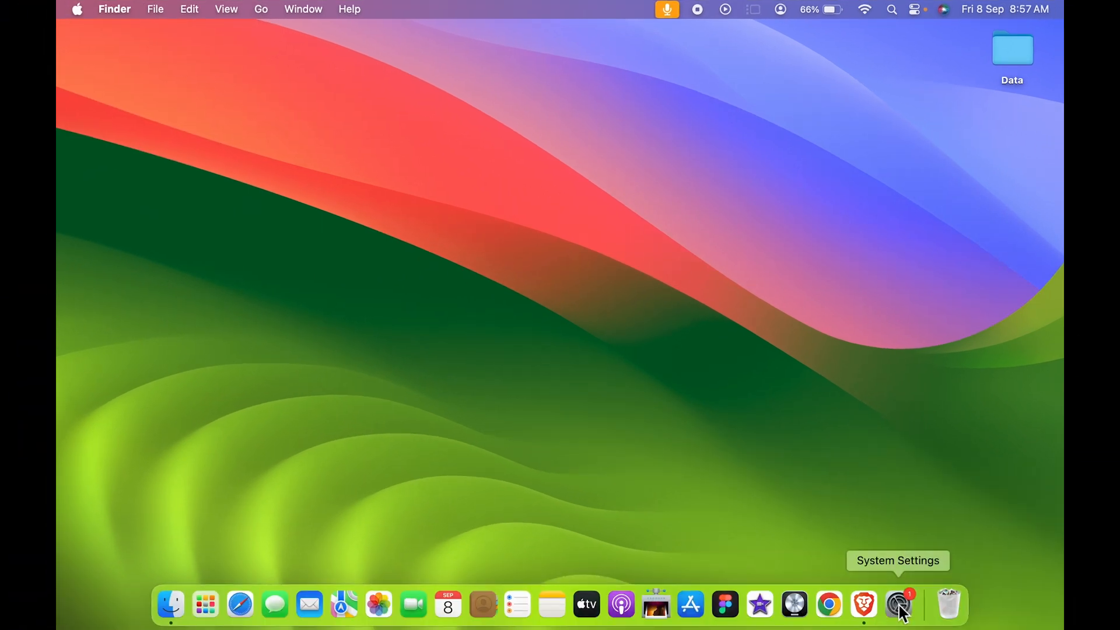
left_click(898, 605)
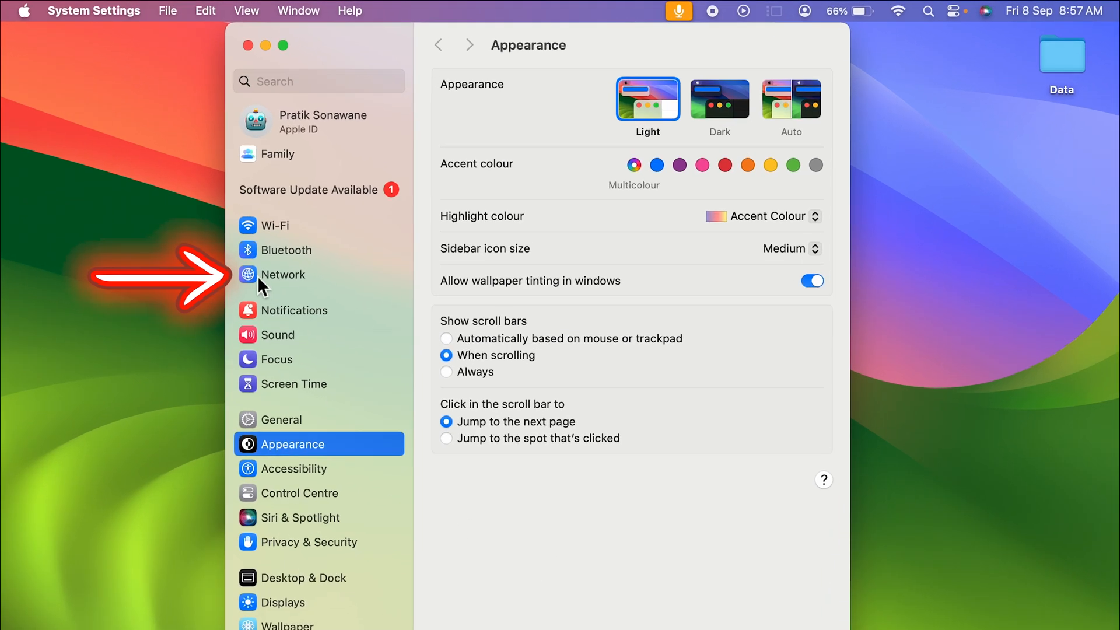
- Select Network in the System Settings sidebar
left_click(283, 274)
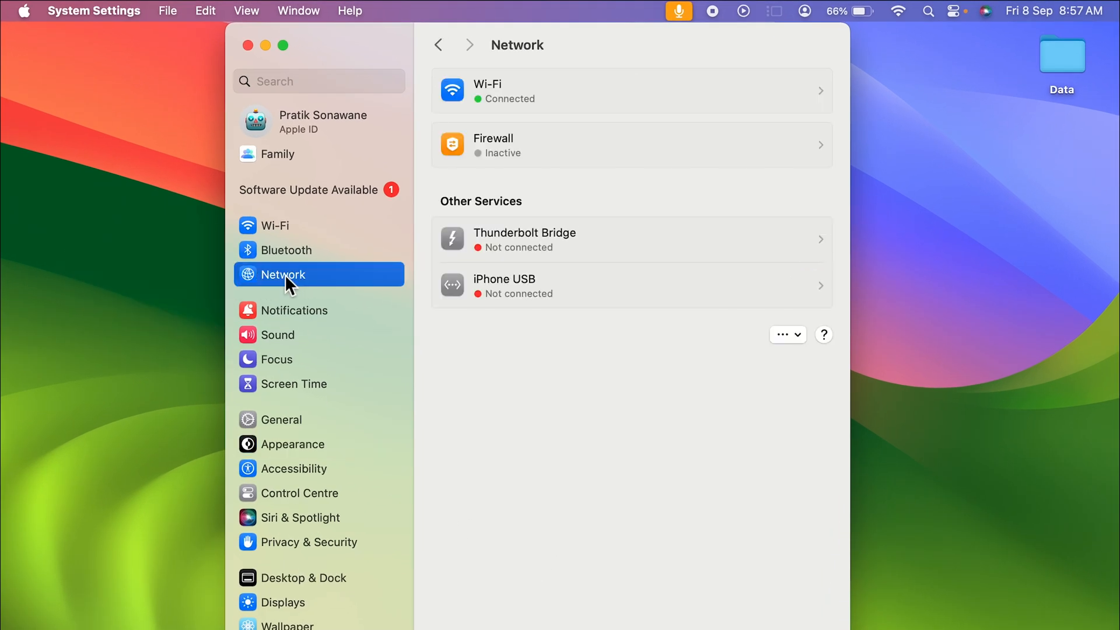
mouse_move(574, 91)
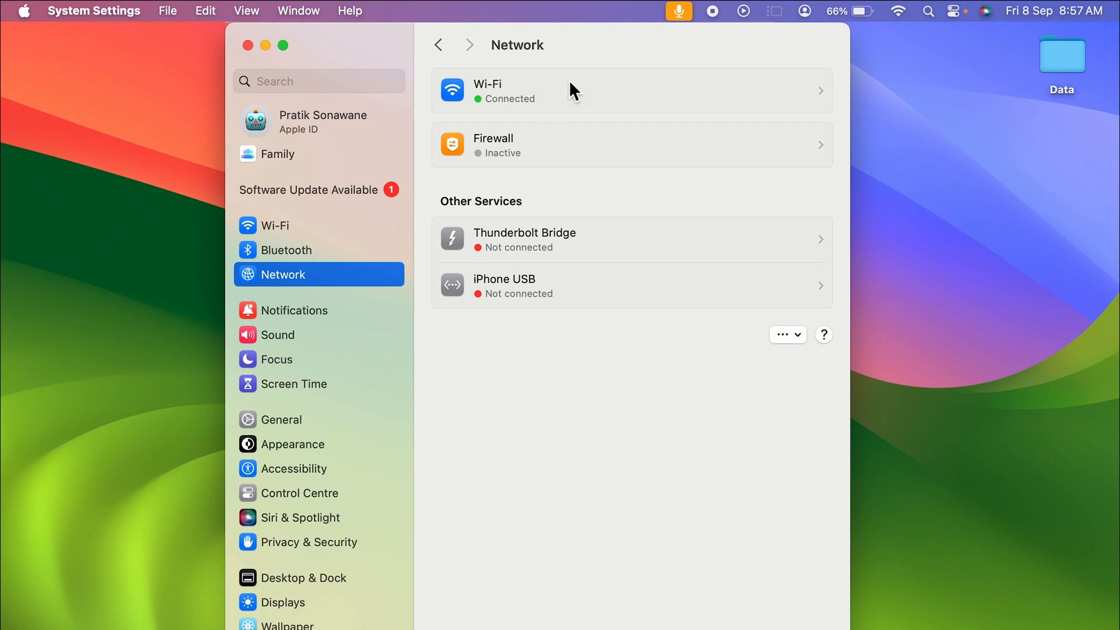
mouse_move(295, 235)
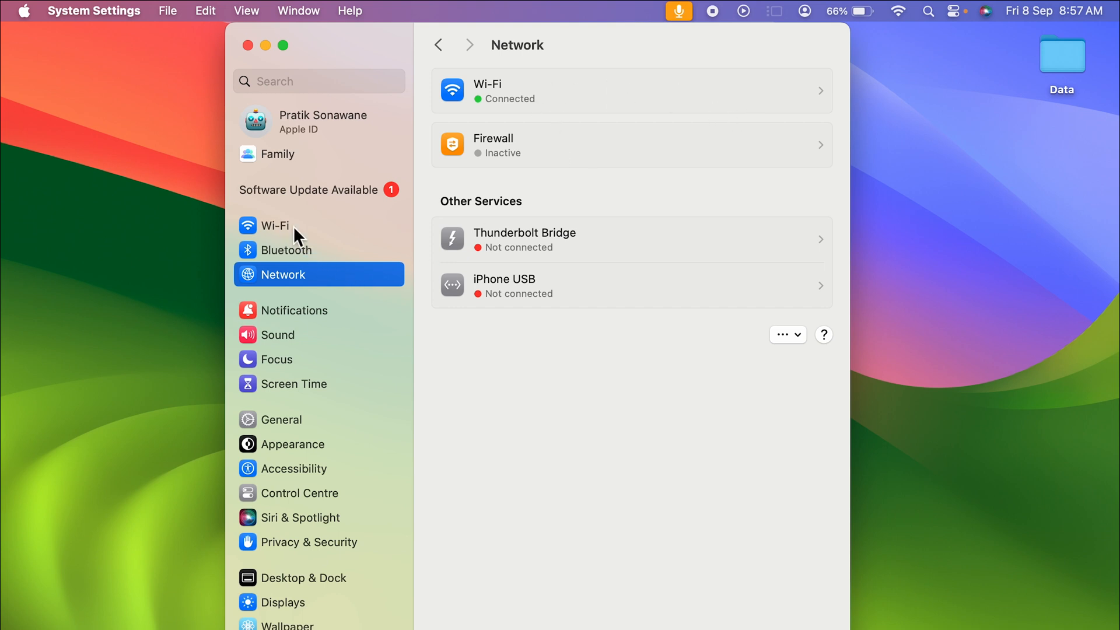
mouse_move(292, 236)
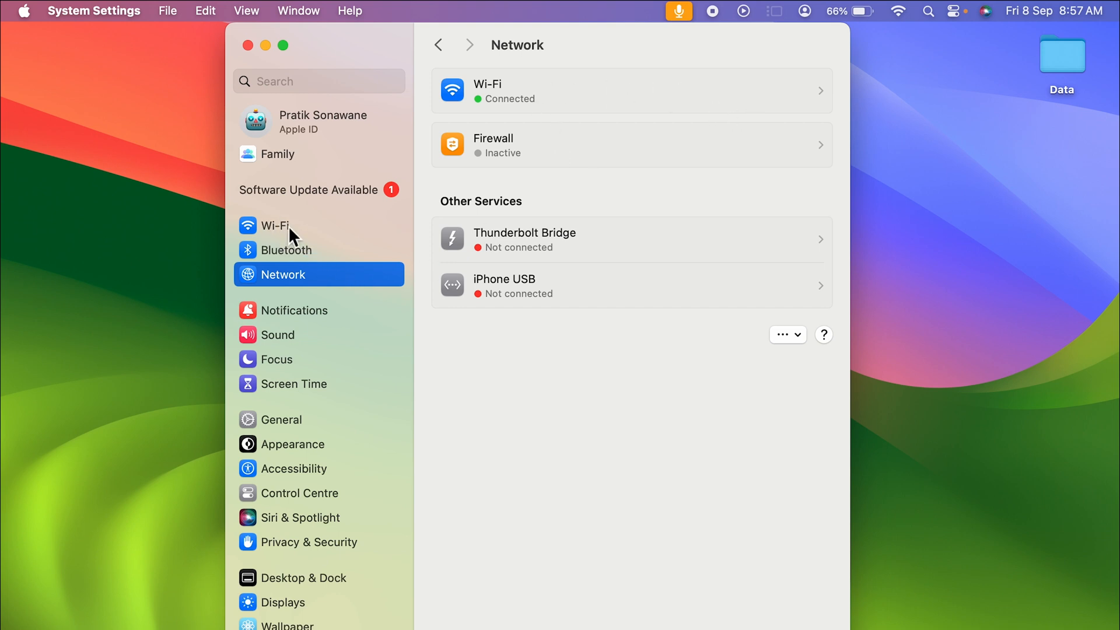
- Go to the Wi-Fi page, scroll down, and open its Advanced… options
left_click(275, 226)
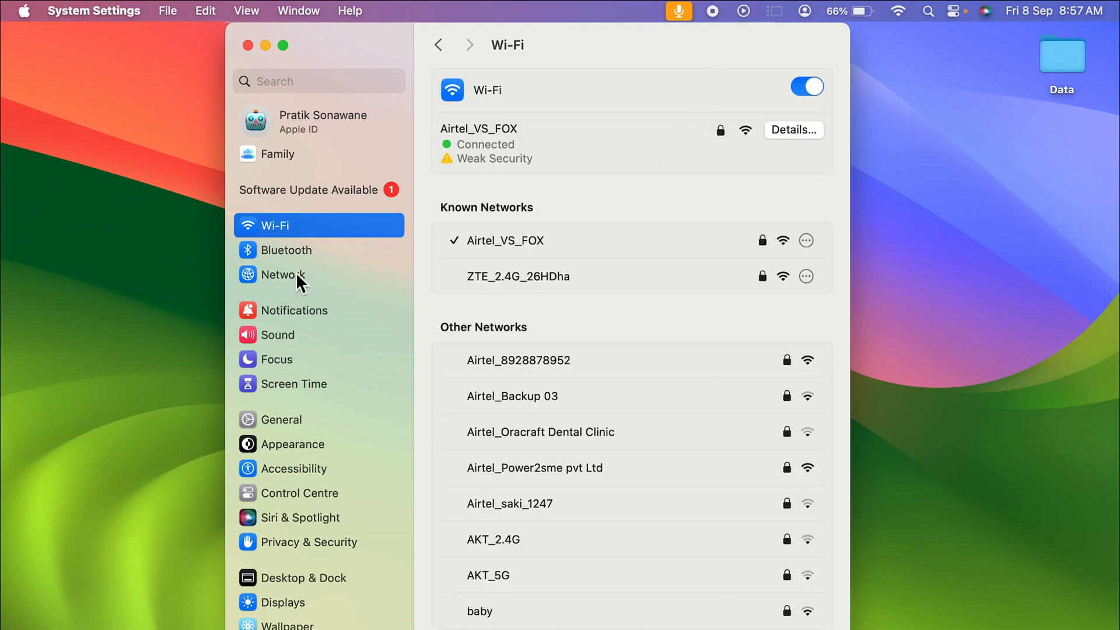
left_click(284, 274)
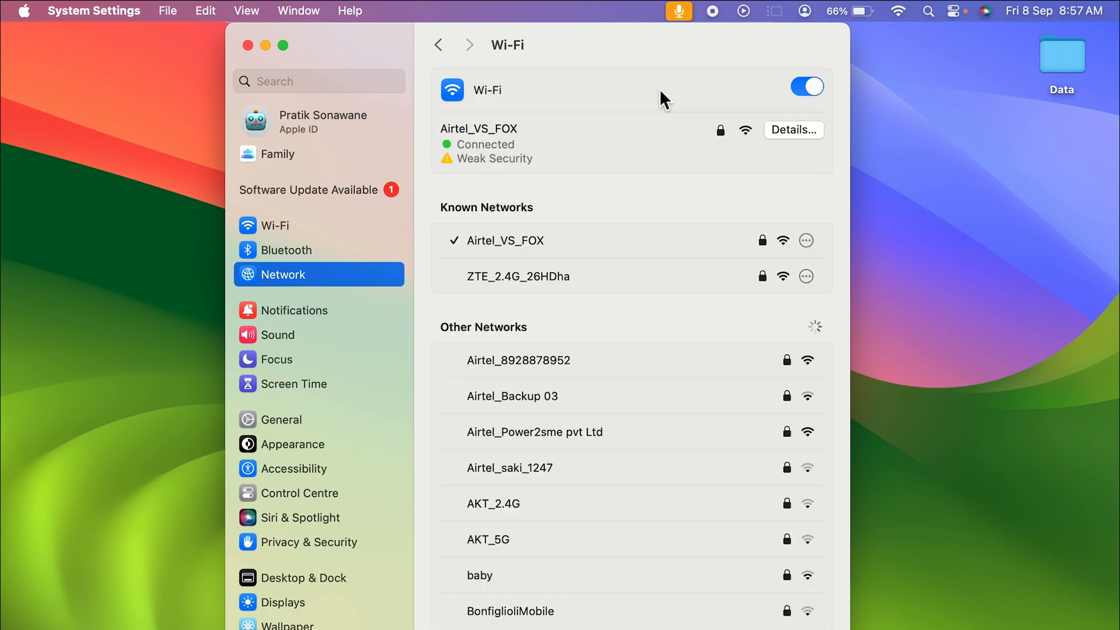
mouse_move(644, 255)
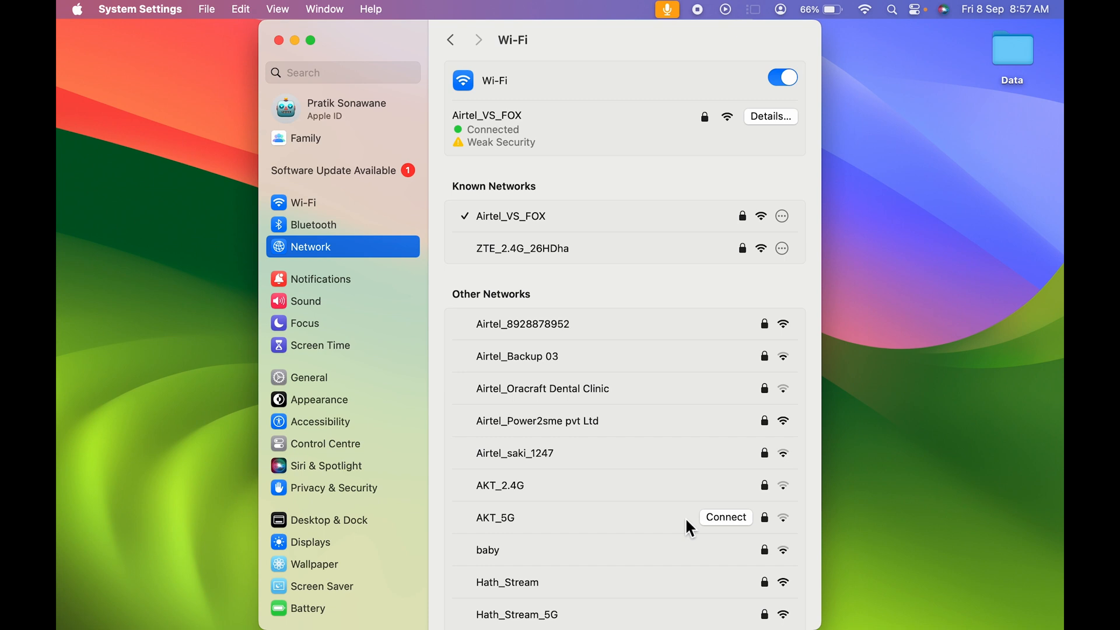
scroll("down", 3)
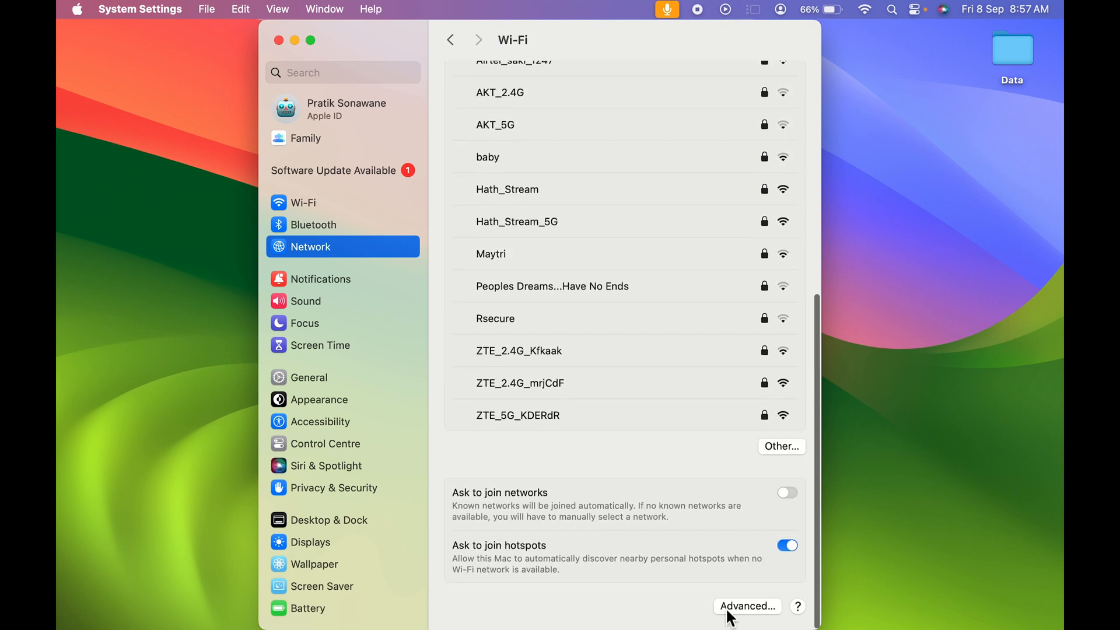
left_click(748, 622)
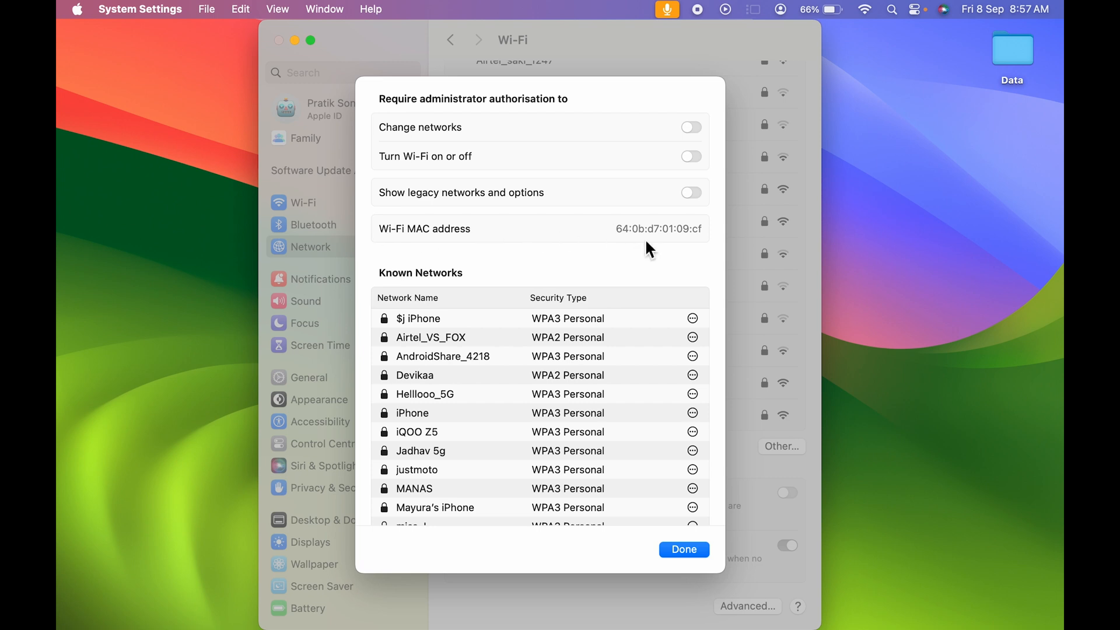
mouse_move(713, 476)
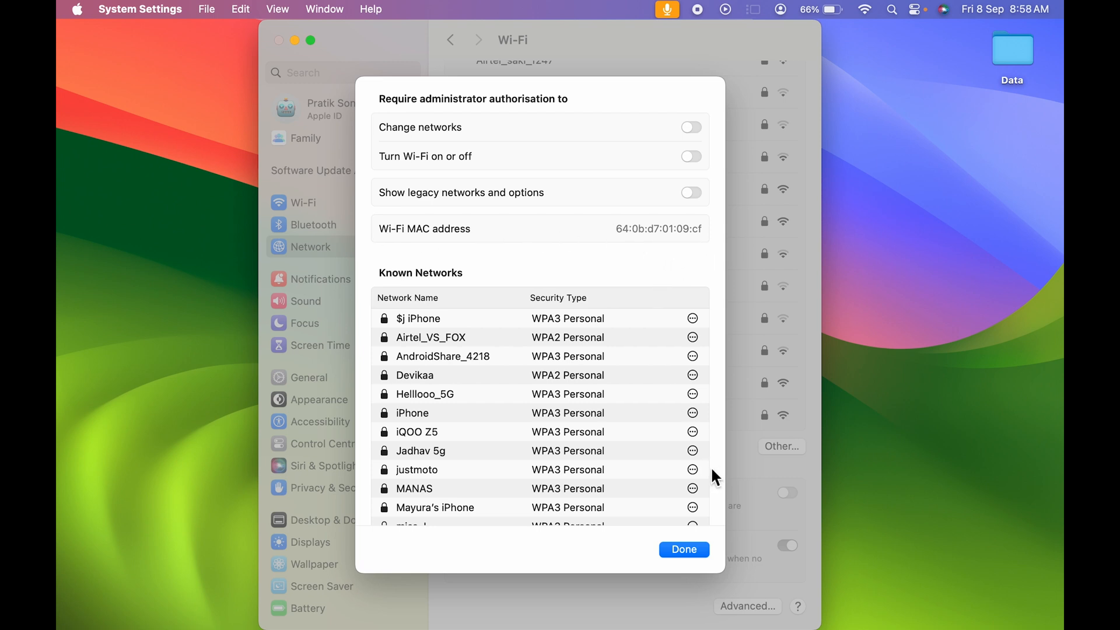
left_click(684, 549)
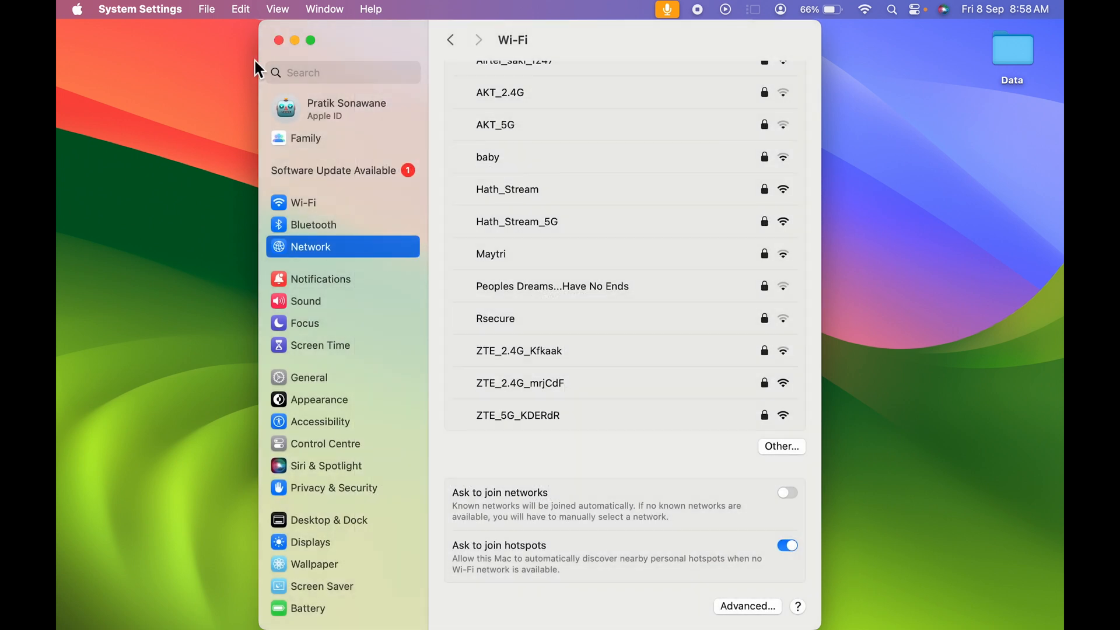